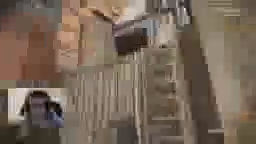
pyautogui.moveTo(128, 72)
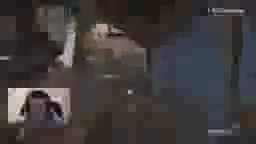
pyautogui.moveTo(128, 72)
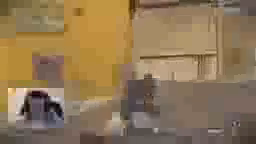
pyautogui.moveTo(128, 72)
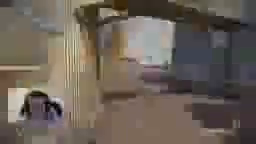
pyautogui.moveTo(128, 72)
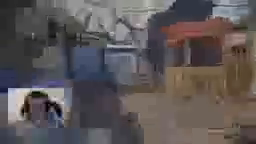